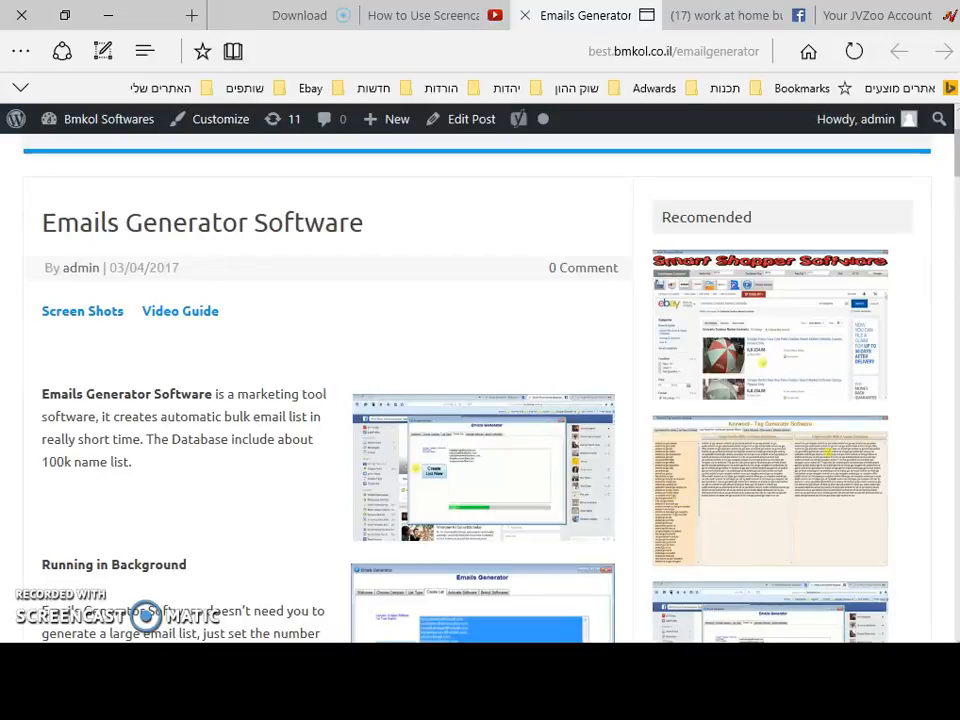
{"action": "mouse_move", "coordinate": [305, 245]}
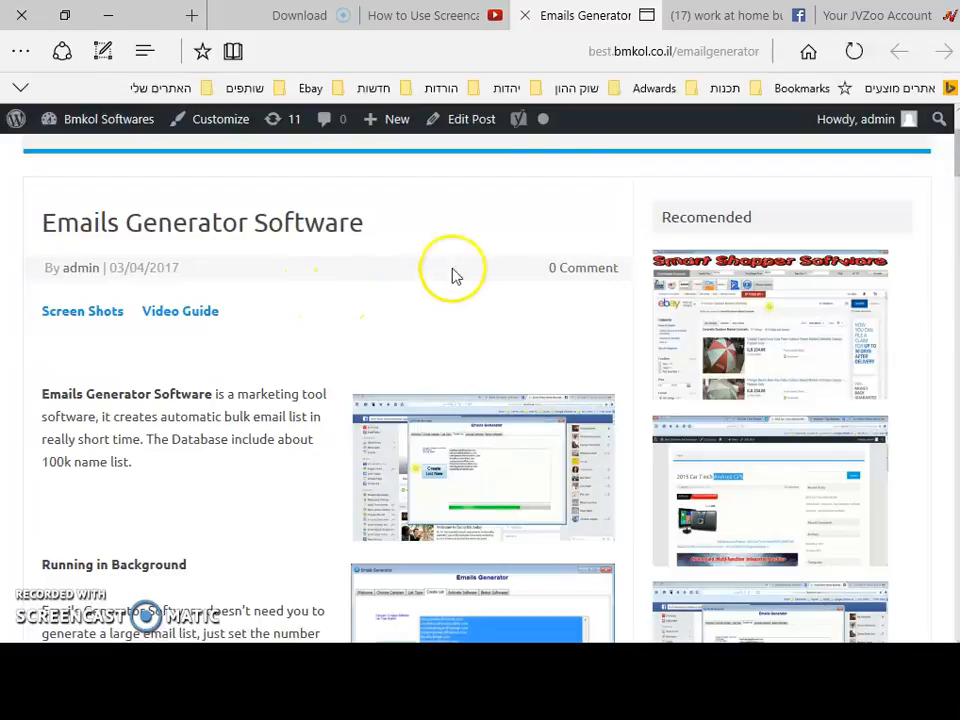
Return to the Edge window showing the Emails Generator Software product page.
{"action": "left_click", "coordinate": [630, 51]}
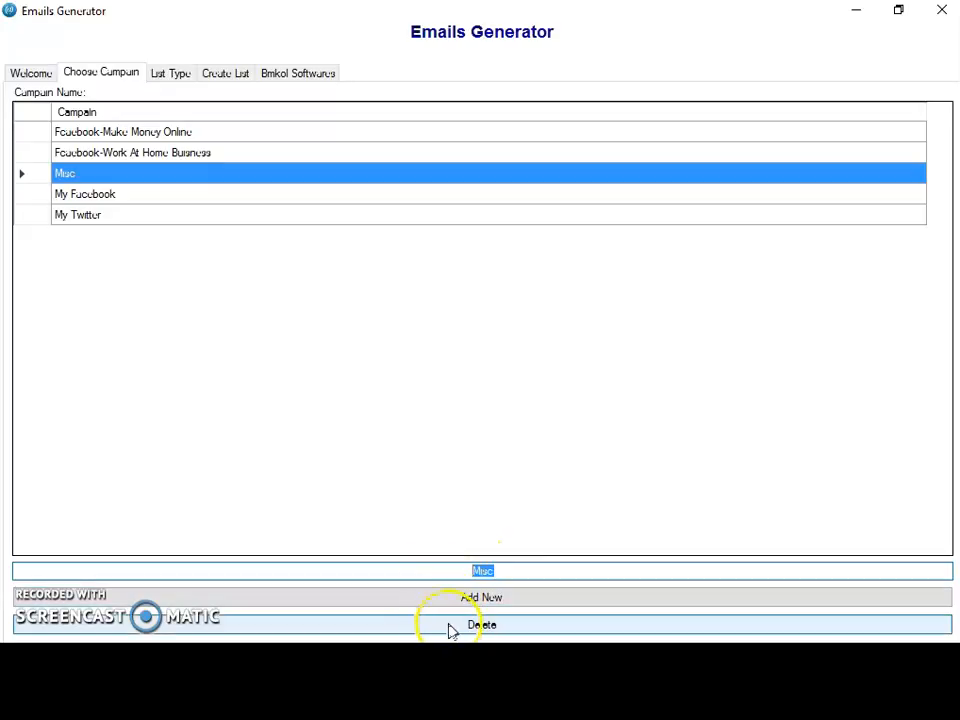
{"action": "mouse_move", "coordinate": [225, 355]}
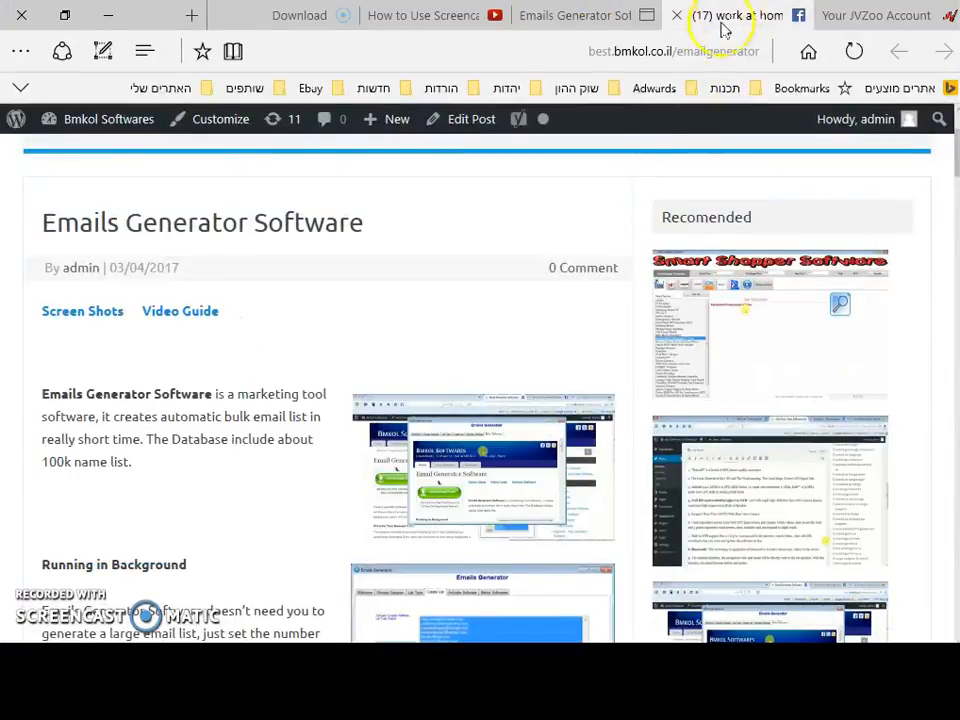
Switch to the '(17) work at home business' Facebook group tab.
{"action": "left_click", "coordinate": [730, 15]}
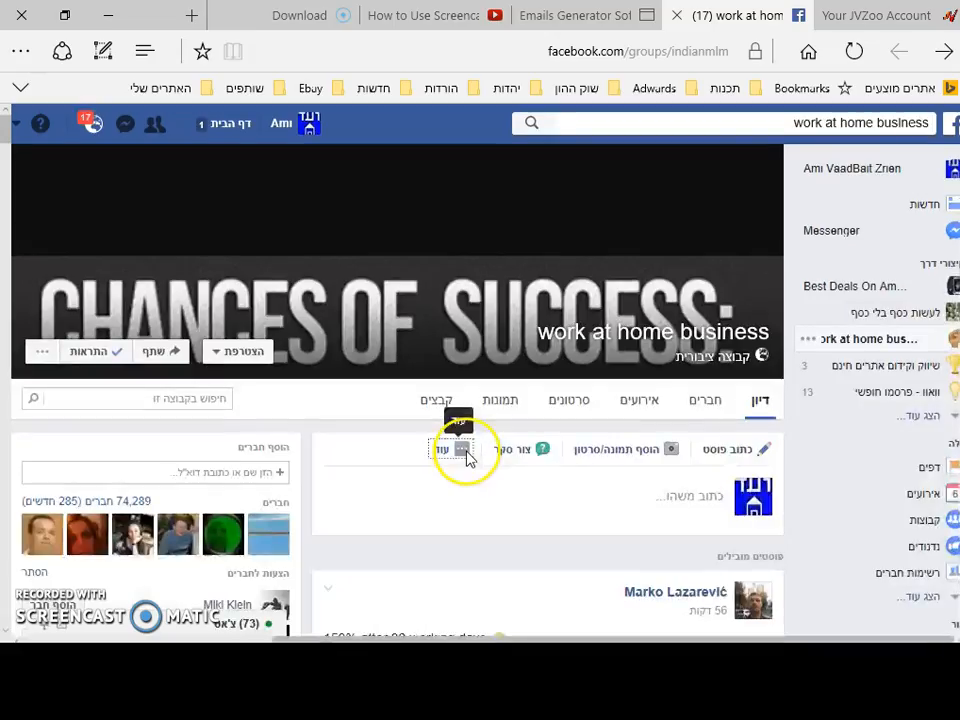
{"action": "mouse_move", "coordinate": [655, 355]}
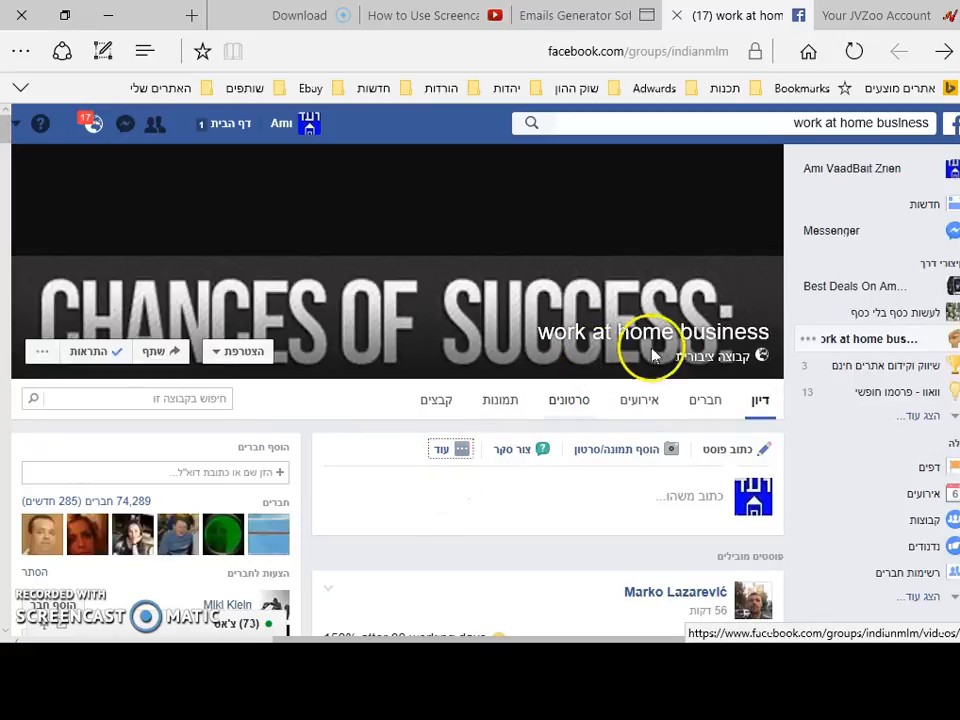
{"action": "mouse_move", "coordinate": [545, 497]}
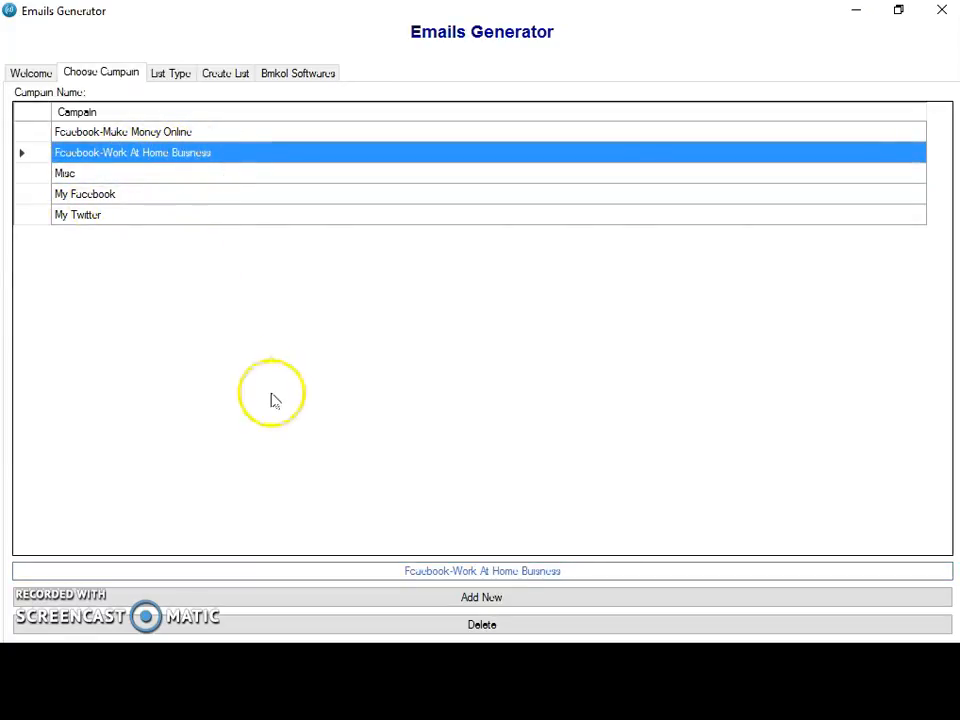
Set the Facebook-Work At Home Business campaign's list to 10 English addresses, ready to create.
{"action": "left_click", "coordinate": [170, 72]}
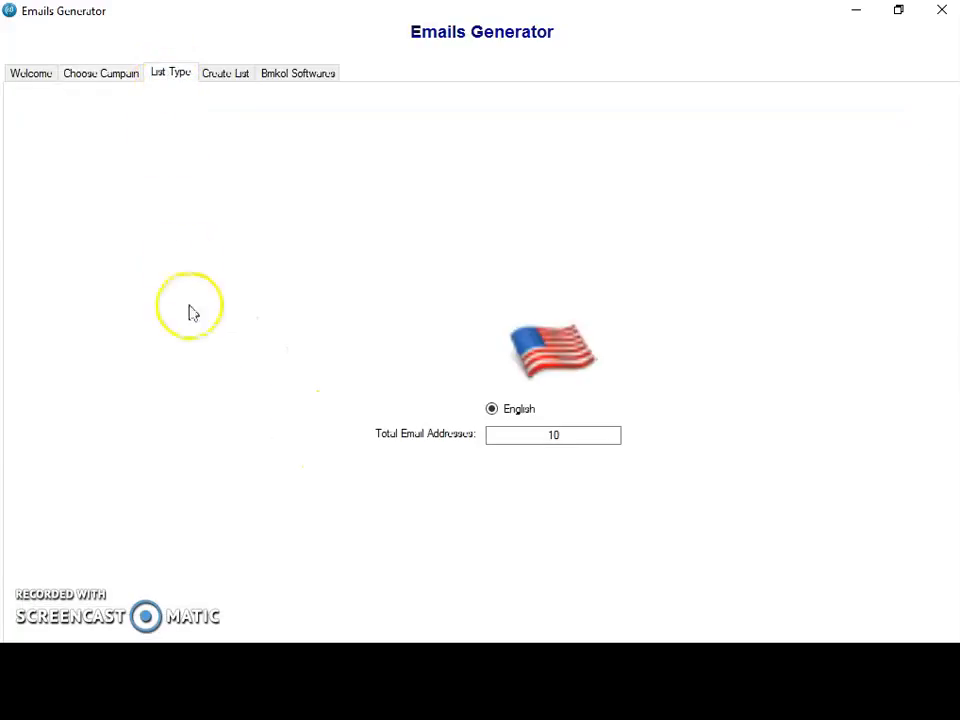
{"action": "triple_click", "coordinate": [553, 434]}
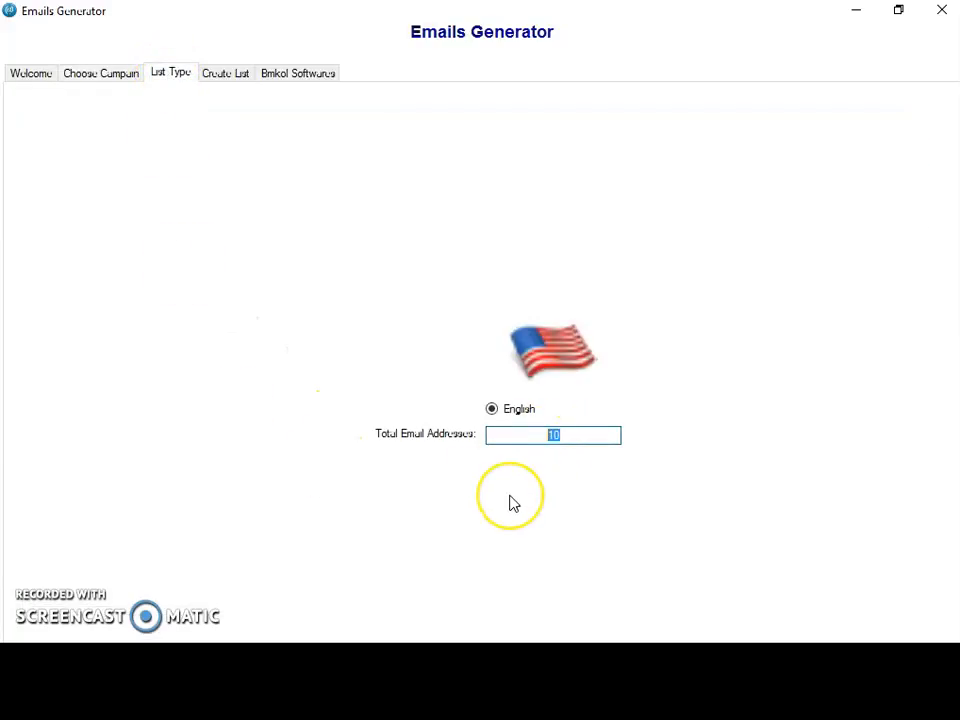
{"action": "mouse_move", "coordinate": [533, 477]}
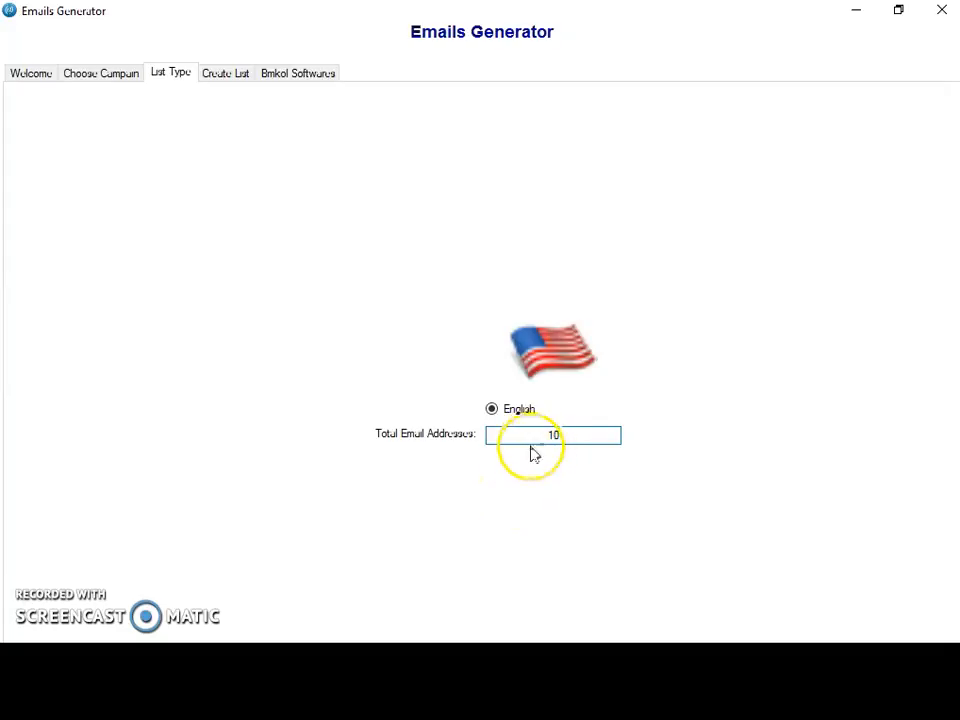
{"action": "left_click", "coordinate": [224, 72]}
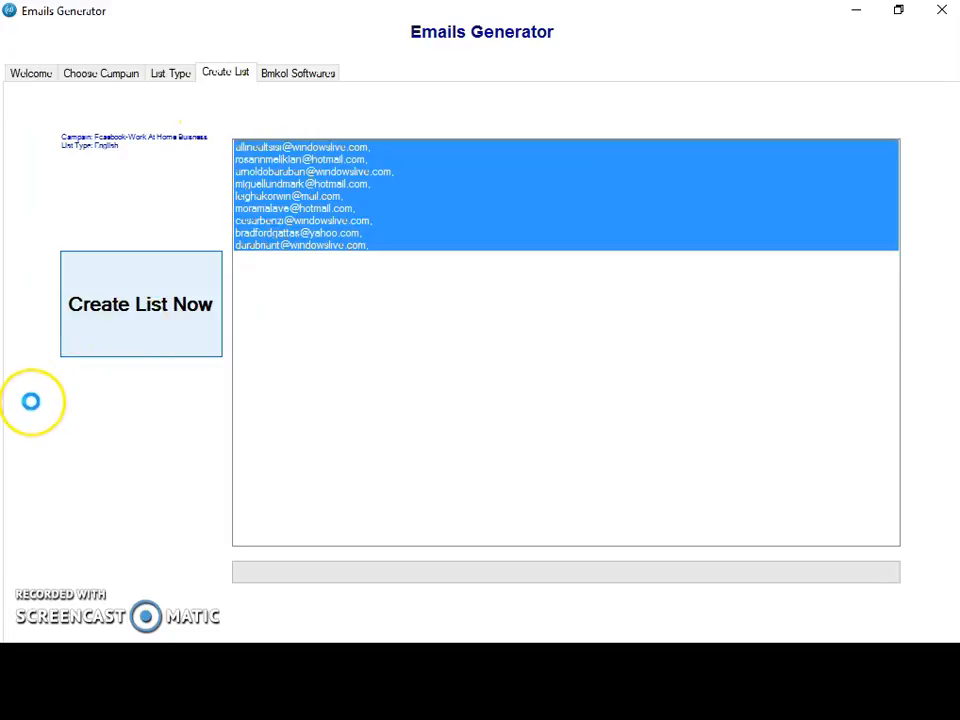
Generate a new list of 10 addresses with Create List Now and copy it to the clipboard.
{"action": "left_click", "coordinate": [140, 304]}
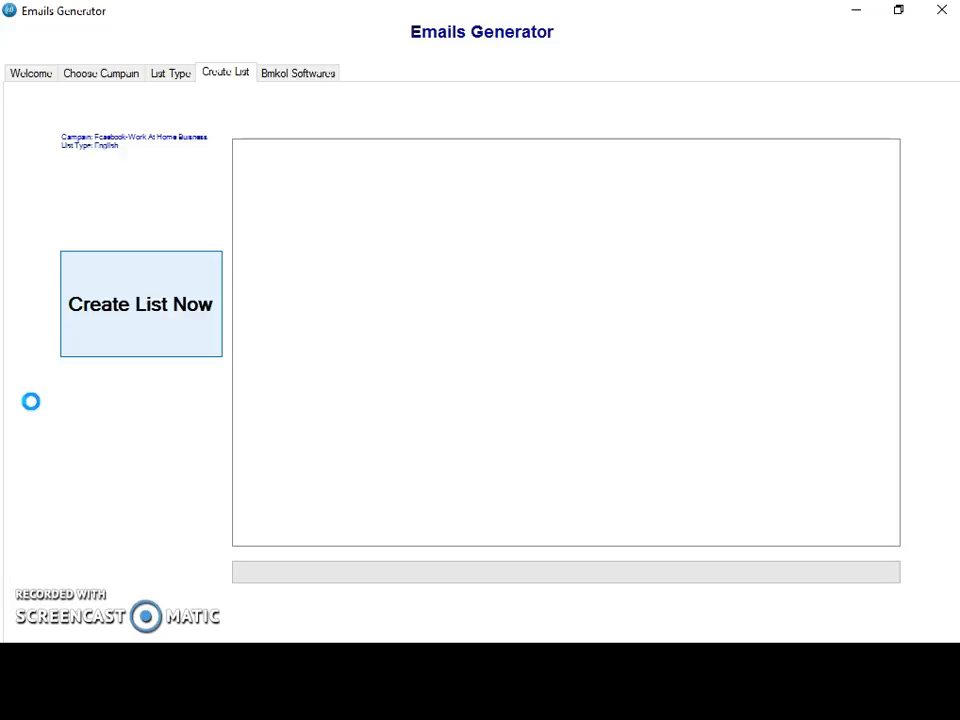
{"action": "left_click", "coordinate": [140, 304]}
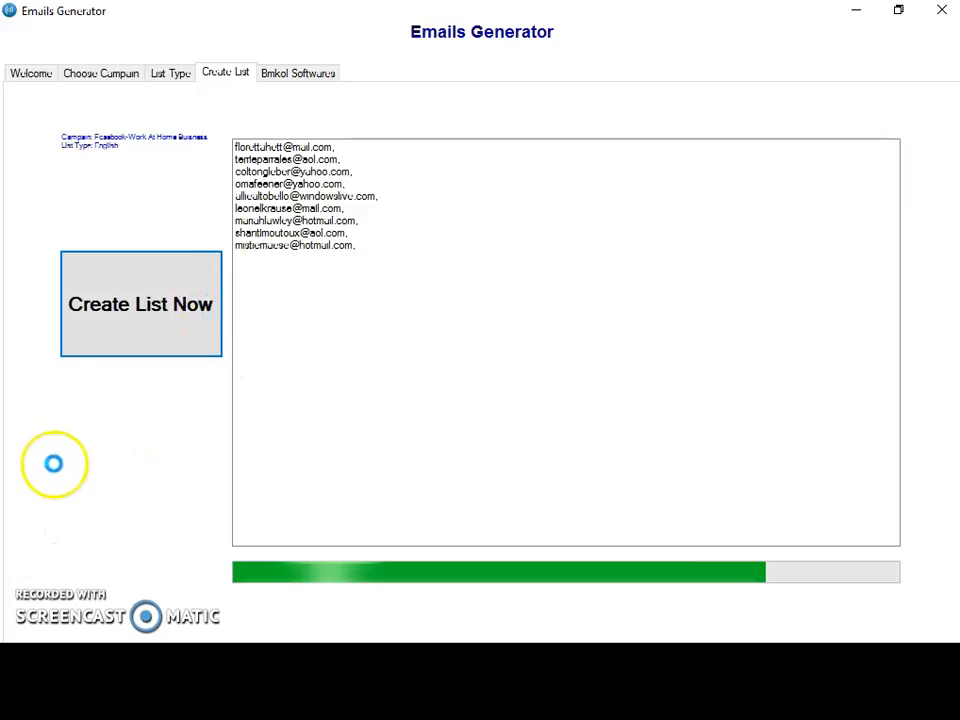
{"action": "left_click", "coordinate": [140, 304]}
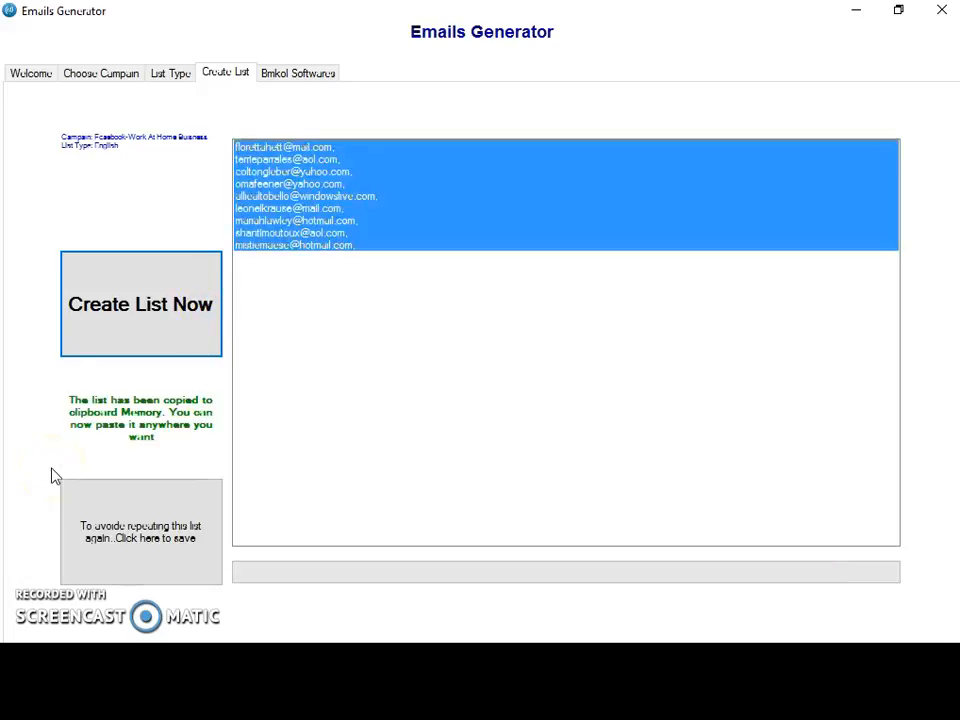
{"action": "mouse_move", "coordinate": [322, 335]}
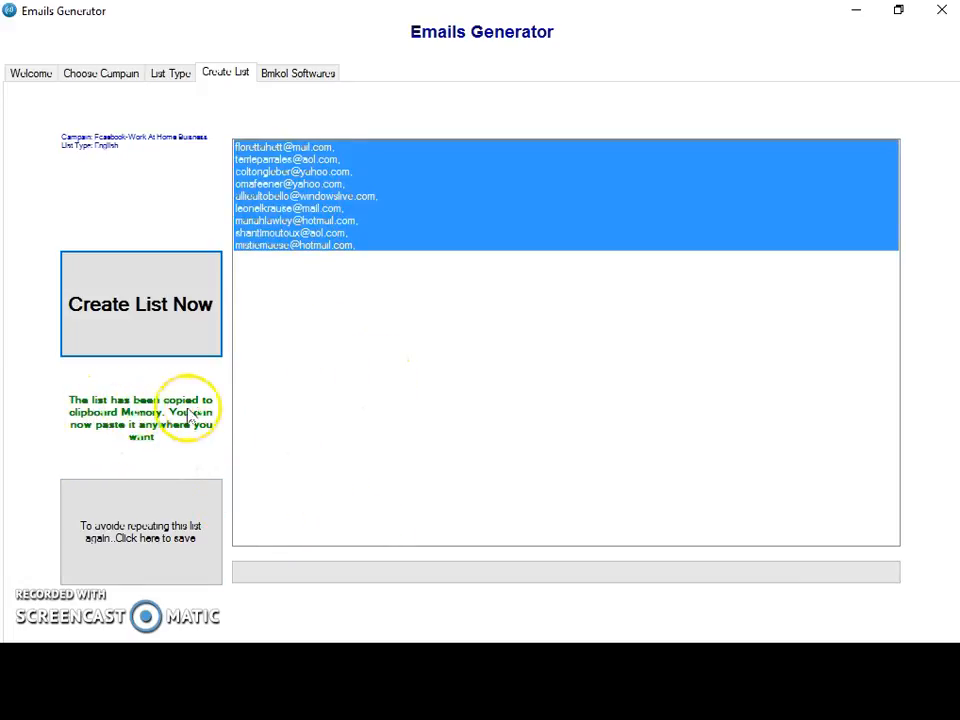
{"action": "mouse_move", "coordinate": [310, 275]}
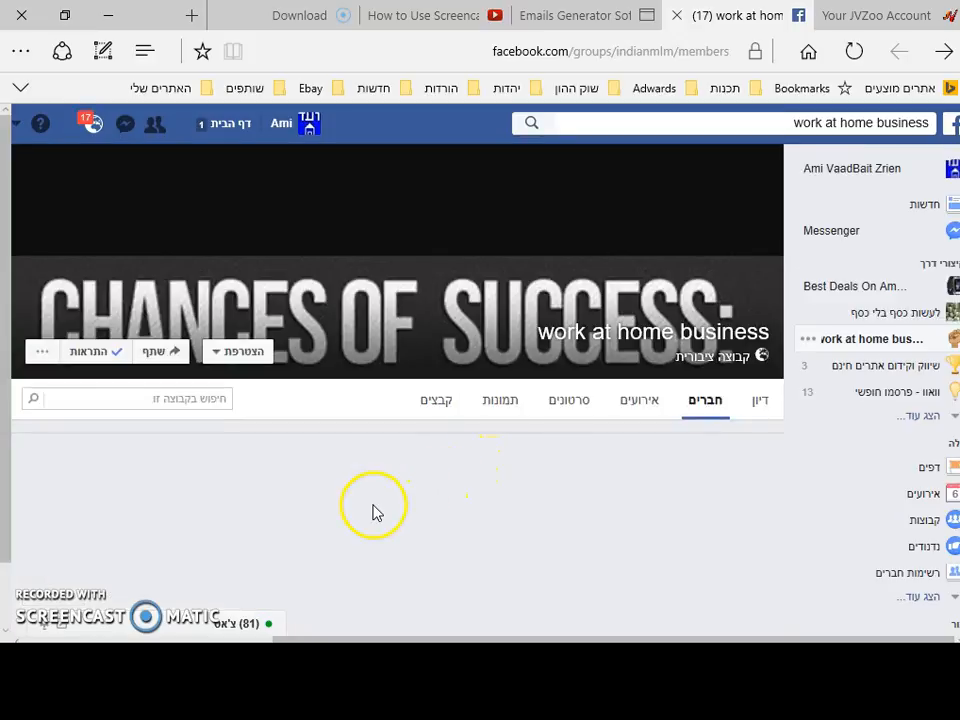
{"action": "mouse_move", "coordinate": [453, 478]}
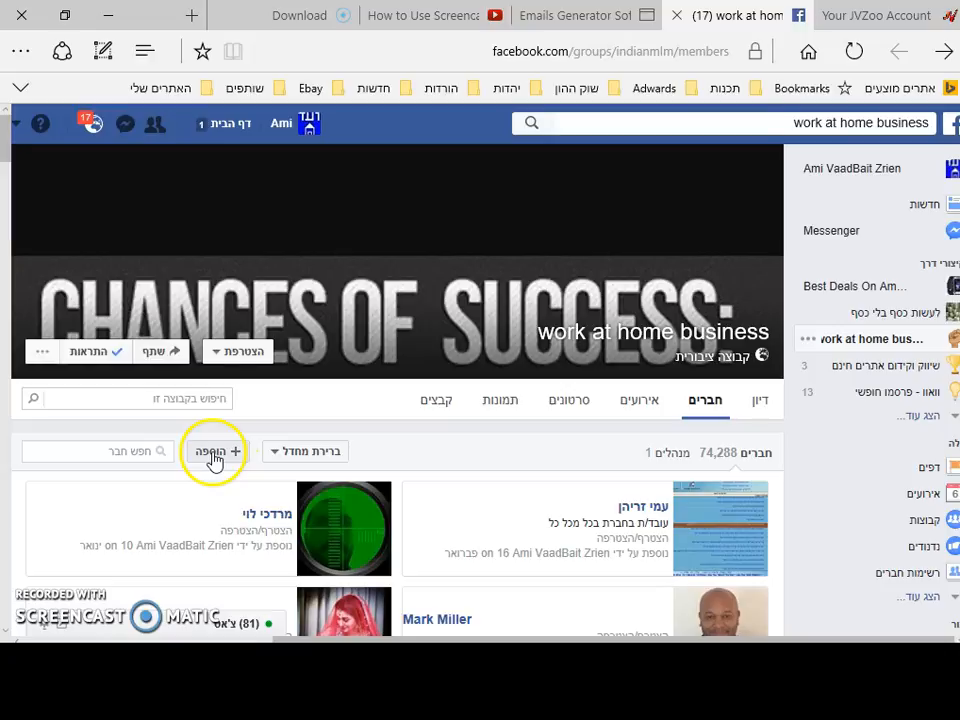
Paste the copied addresses into the group's Add Members dialog and submit them.
{"action": "left_click", "coordinate": [213, 451]}
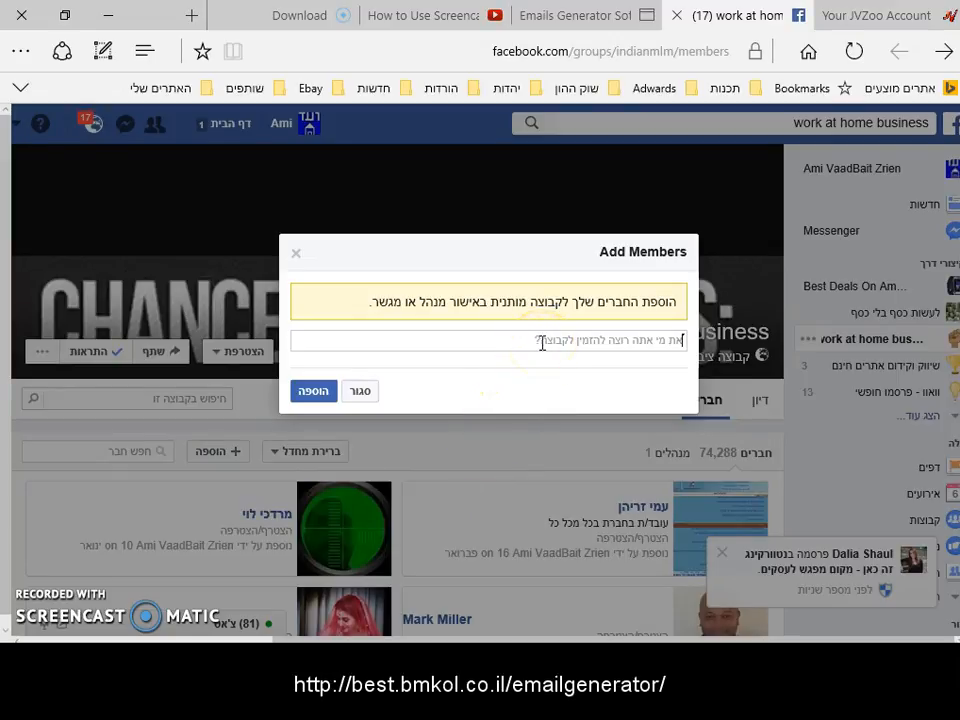
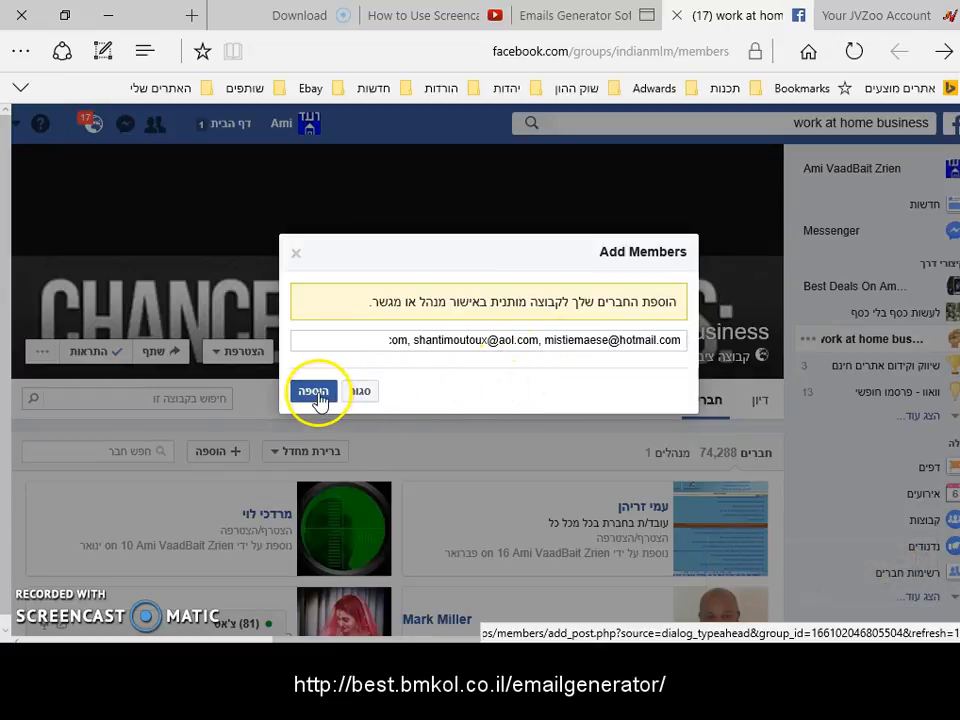
{"action": "left_click", "coordinate": [315, 390]}
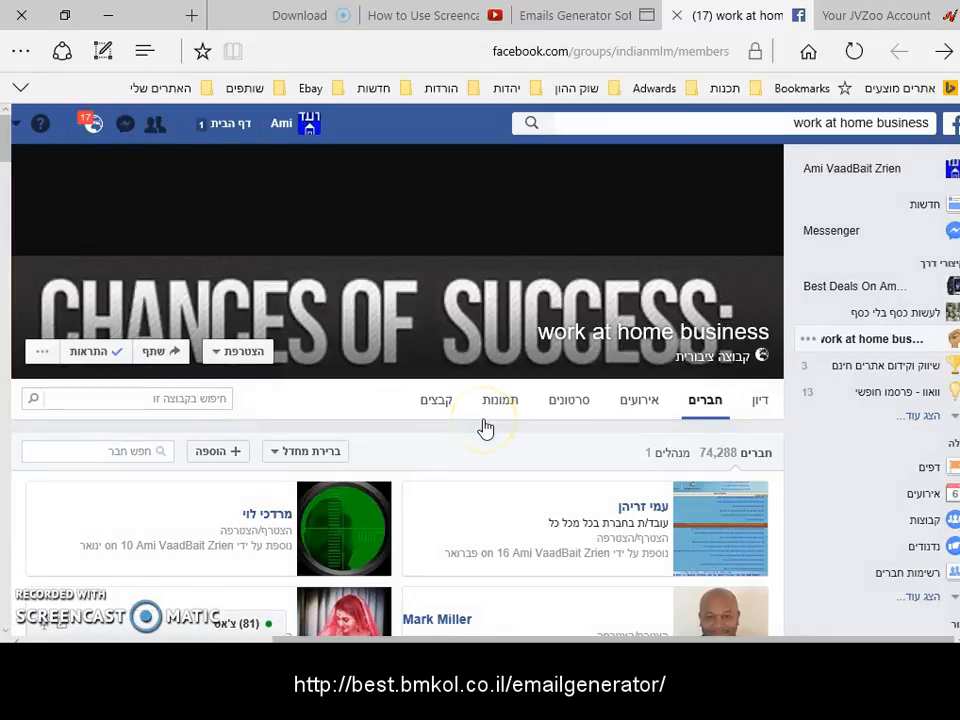
{"action": "mouse_move", "coordinate": [505, 520]}
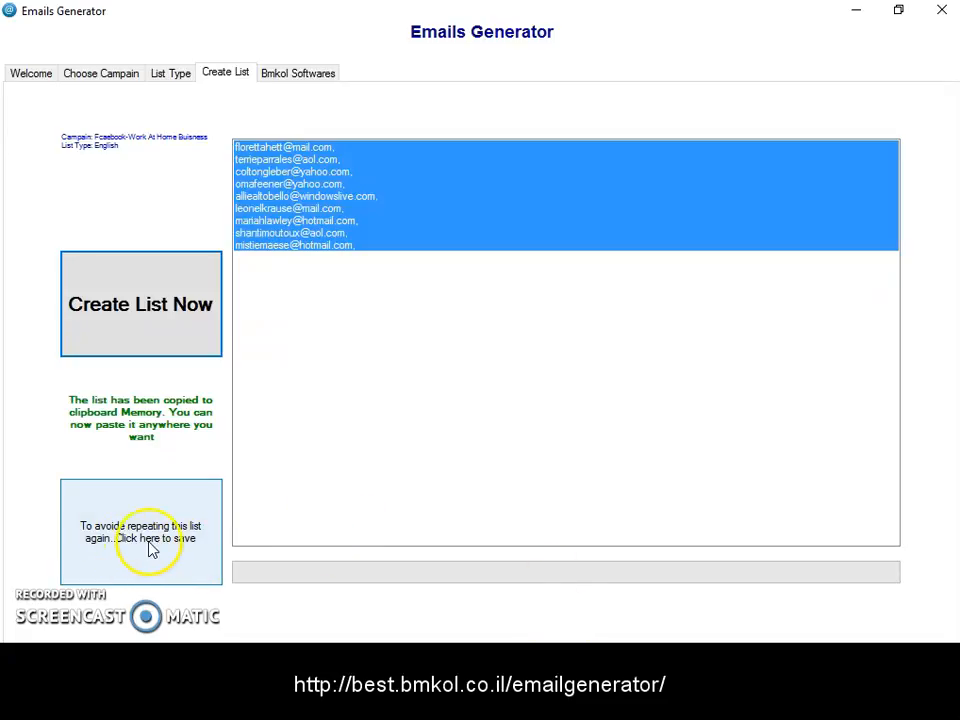
{"action": "mouse_move", "coordinate": [185, 500]}
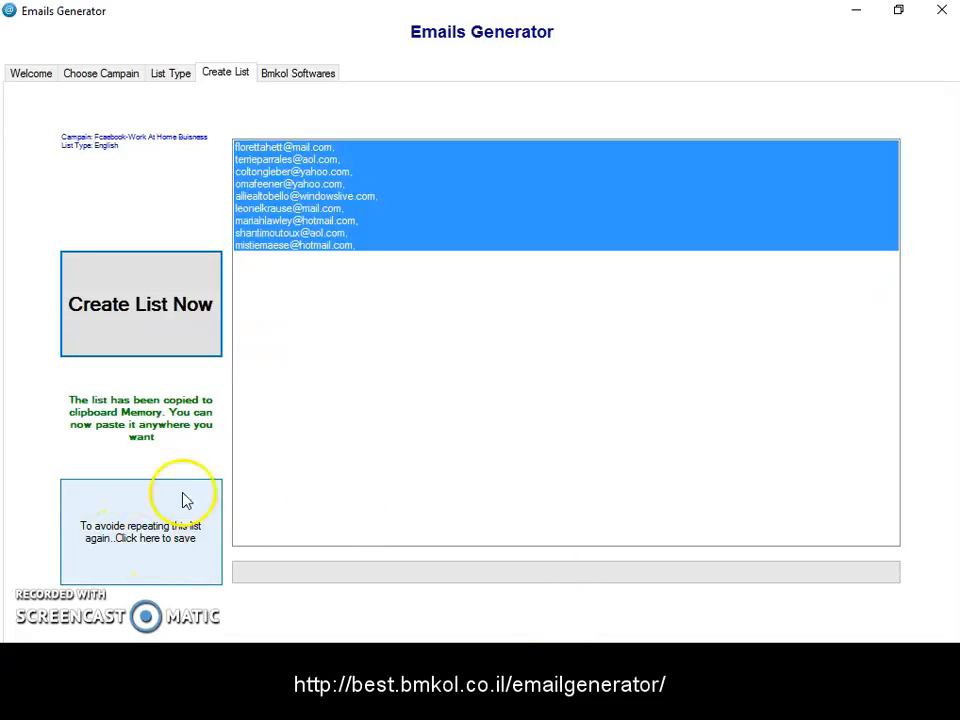
{"action": "mouse_move", "coordinate": [165, 540]}
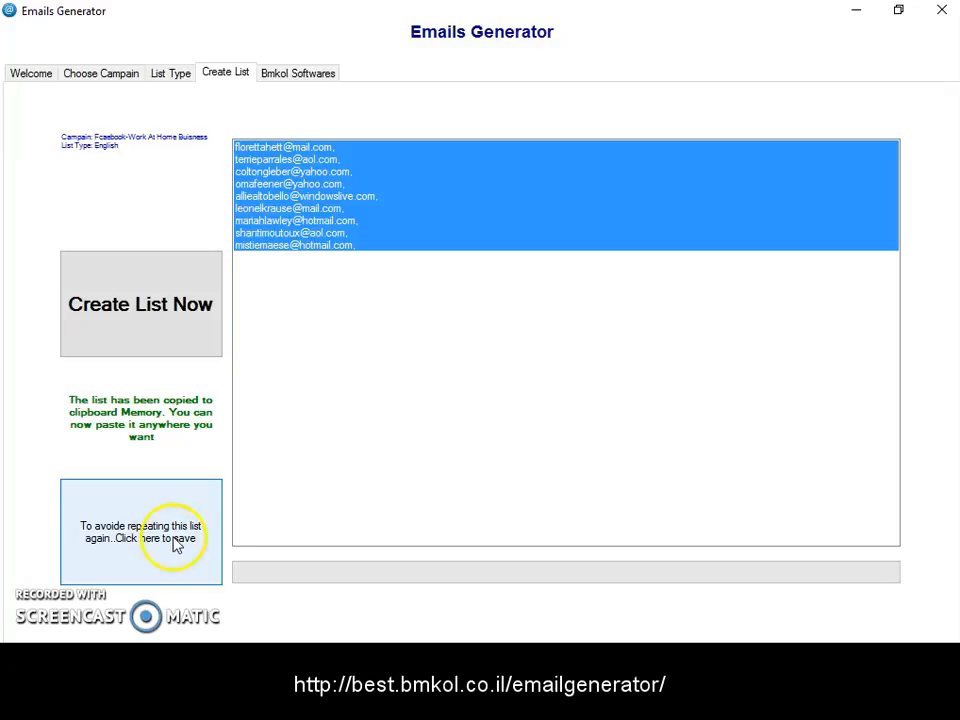
Save the current list, dismiss the Saved message, and start generating another batch.
{"action": "left_click", "coordinate": [140, 531]}
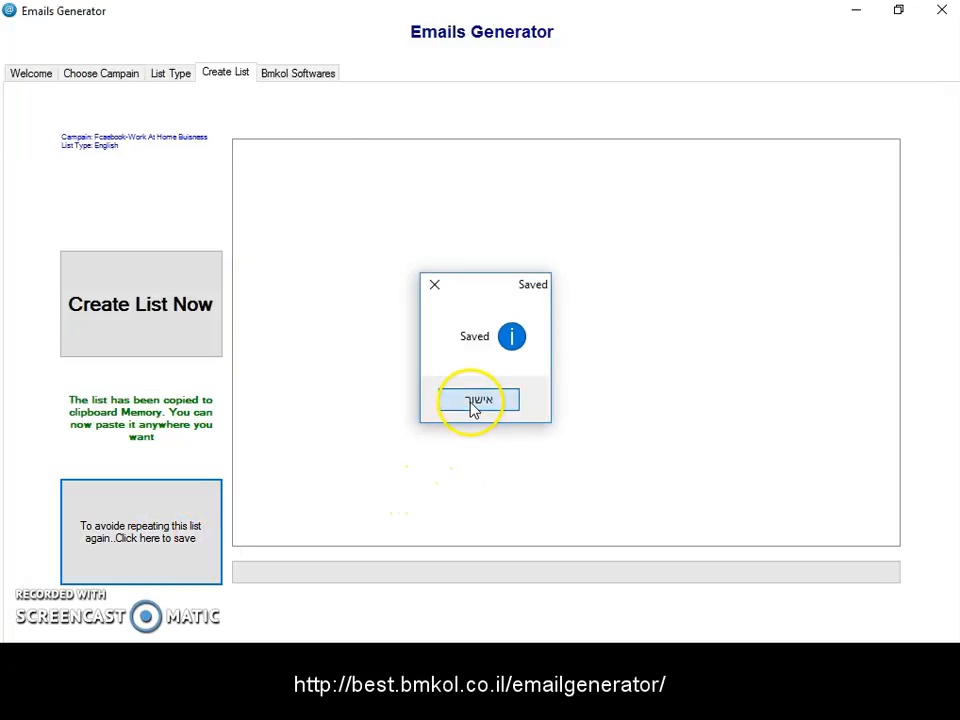
{"action": "left_click", "coordinate": [482, 400]}
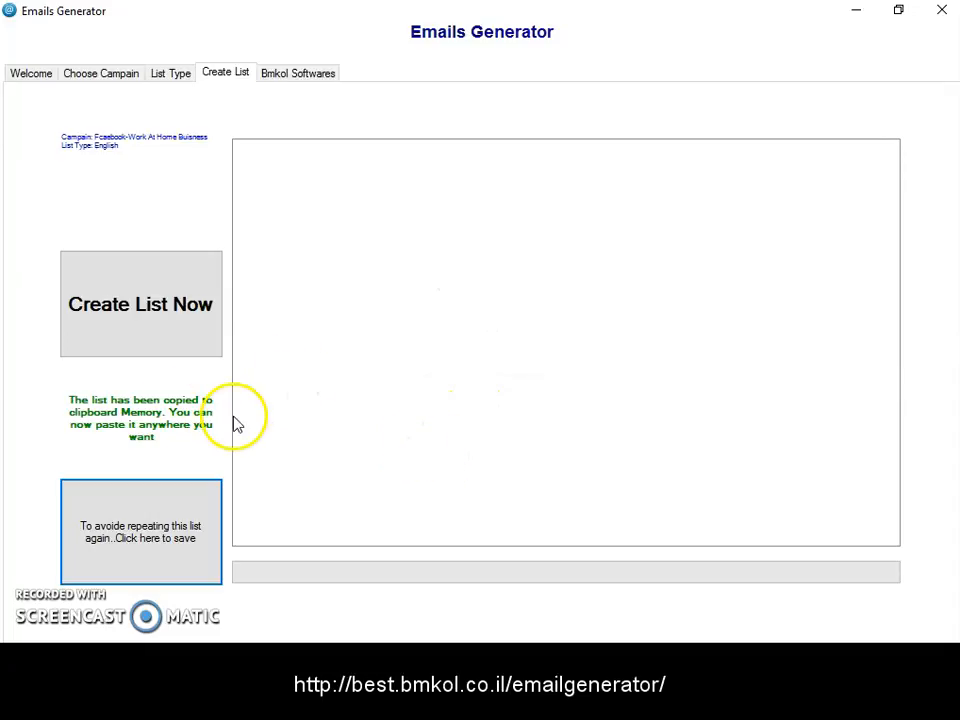
{"action": "left_click", "coordinate": [140, 304]}
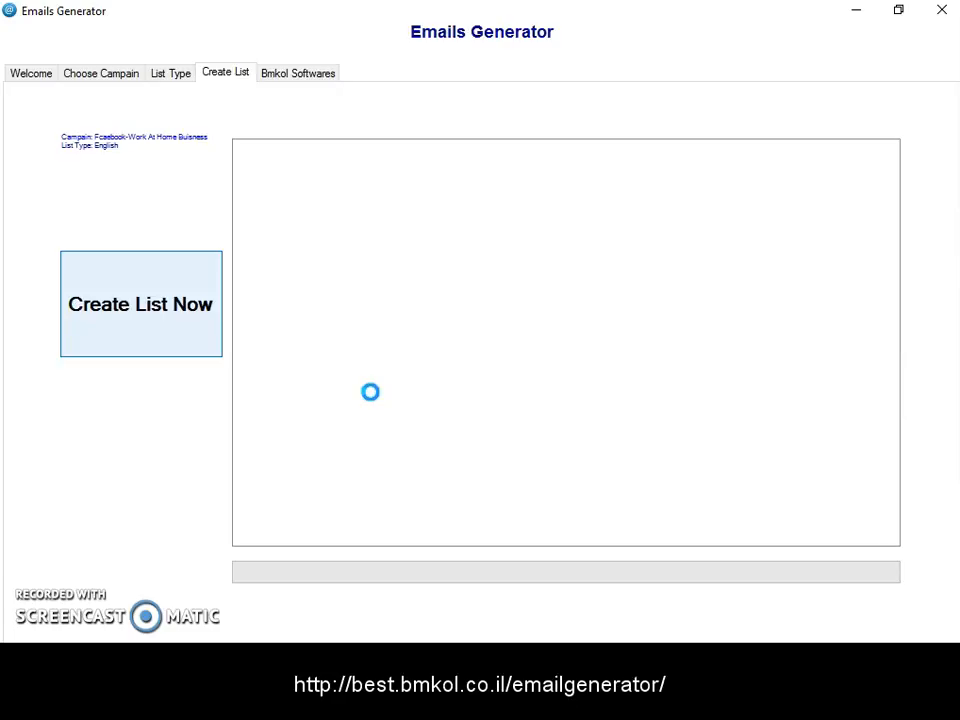
{"action": "left_click", "coordinate": [140, 304]}
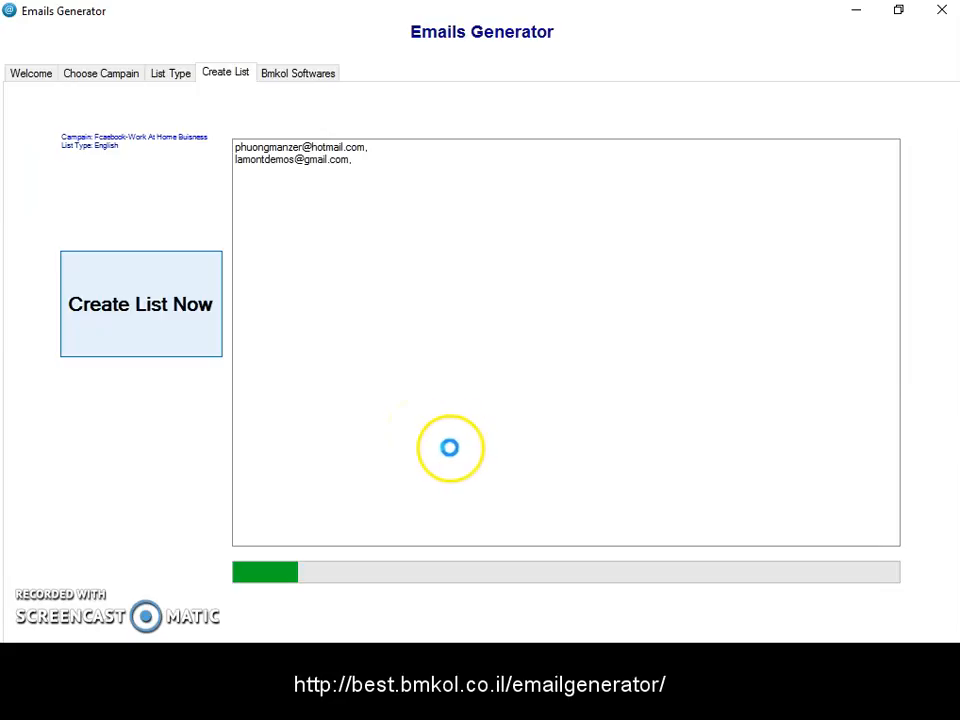
{"action": "mouse_move", "coordinate": [458, 447]}
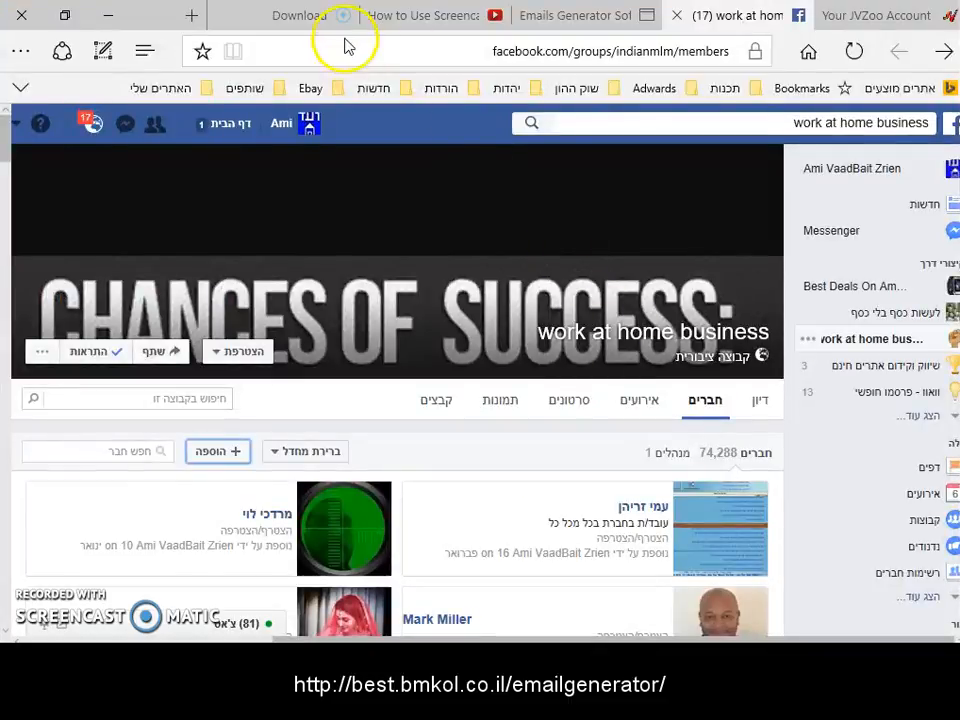
Switch to the Emails Generator Software tab in Edge.
{"action": "left_click", "coordinate": [585, 15]}
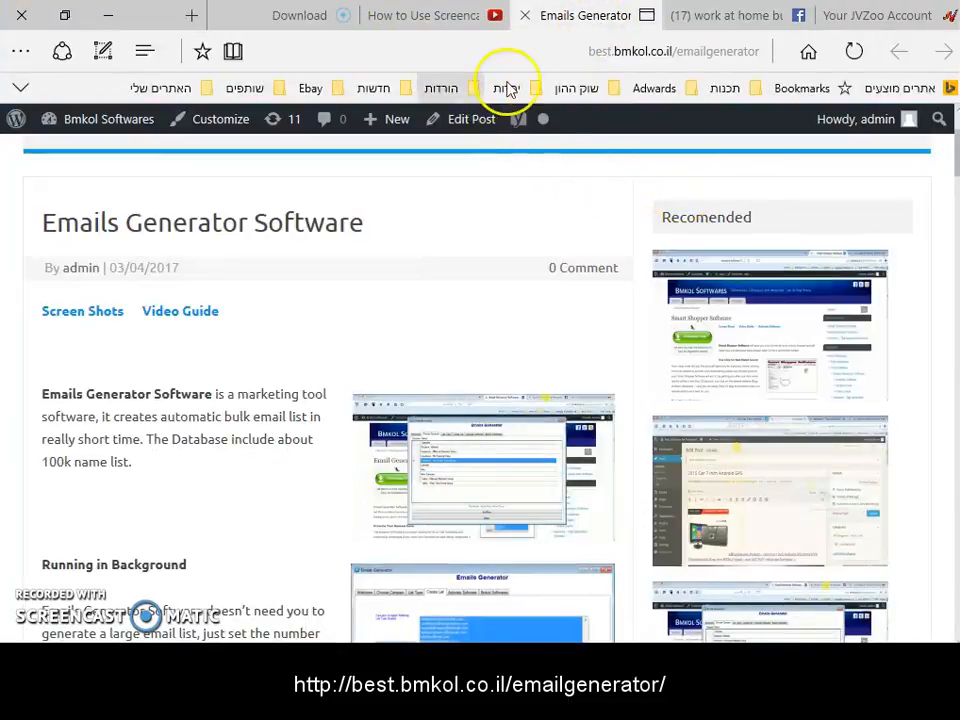